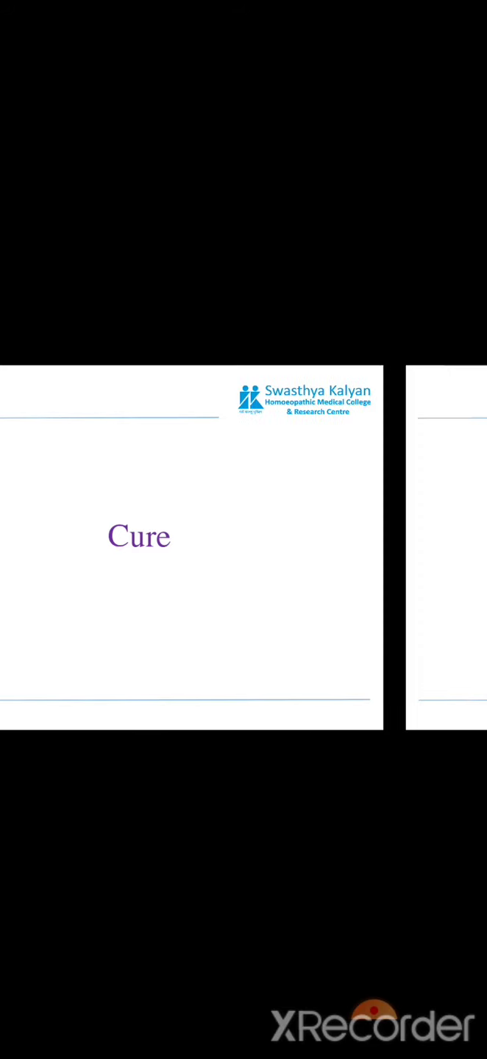
scroll(left, 3)
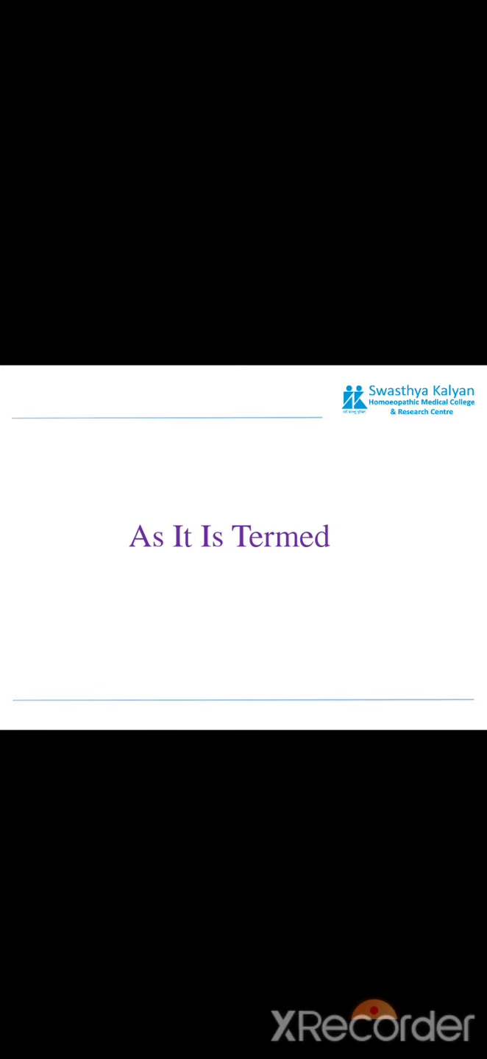